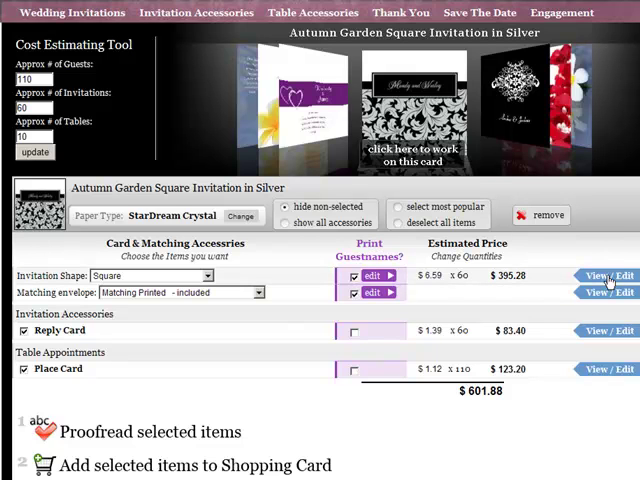
Rewrite the invitation verse to 'Love is like a smile… us going strong.' and save it.
{"action": "left_click", "coordinate": [608, 276]}
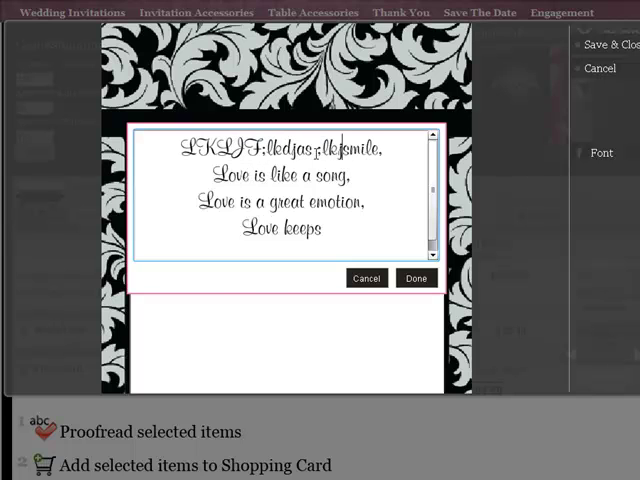
{"action": "left_click", "coordinate": [416, 278]}
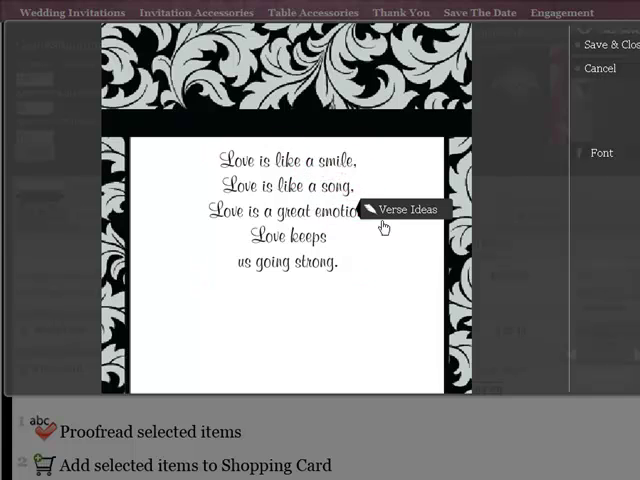
{"action": "left_click", "coordinate": [408, 208]}
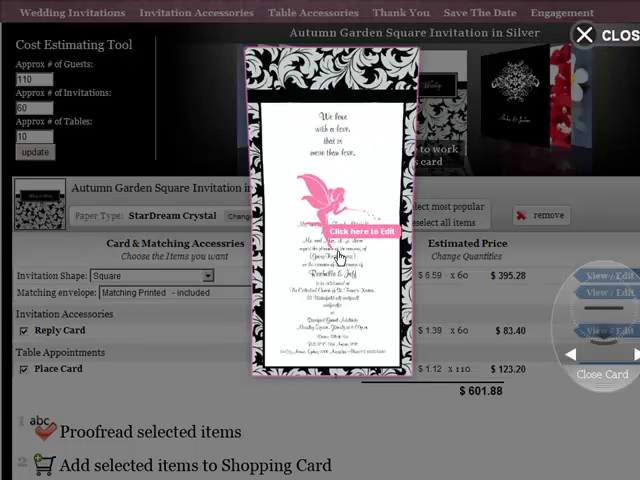
{"action": "left_click", "coordinate": [360, 232]}
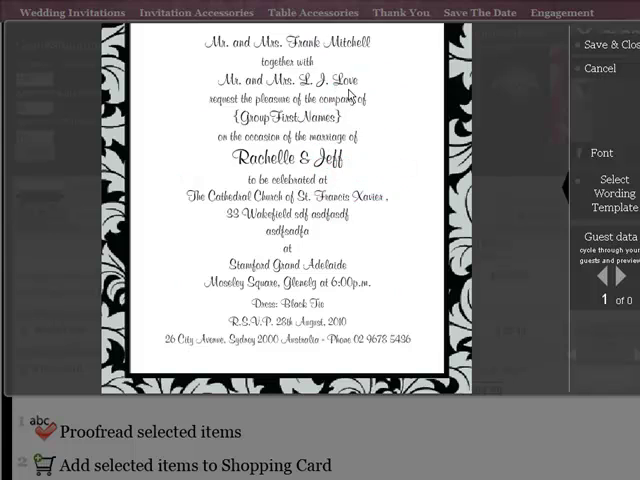
{"action": "left_click", "coordinate": [612, 194]}
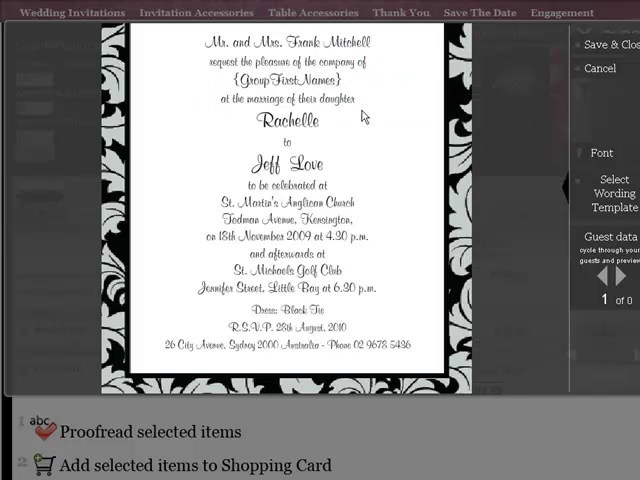
{"action": "mouse_move", "coordinate": [324, 48]}
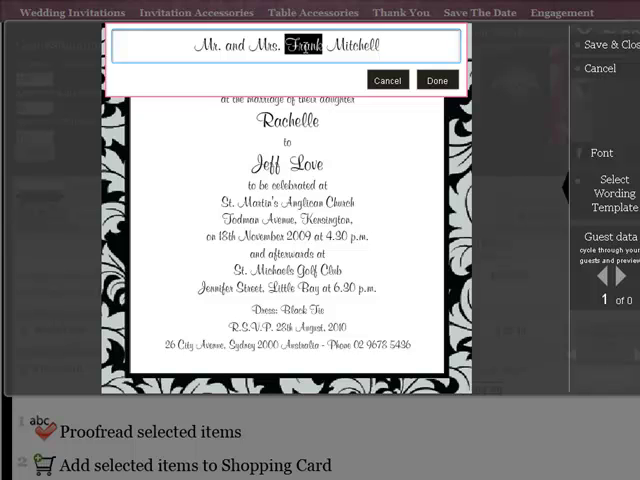
{"action": "type", "text": "John"}
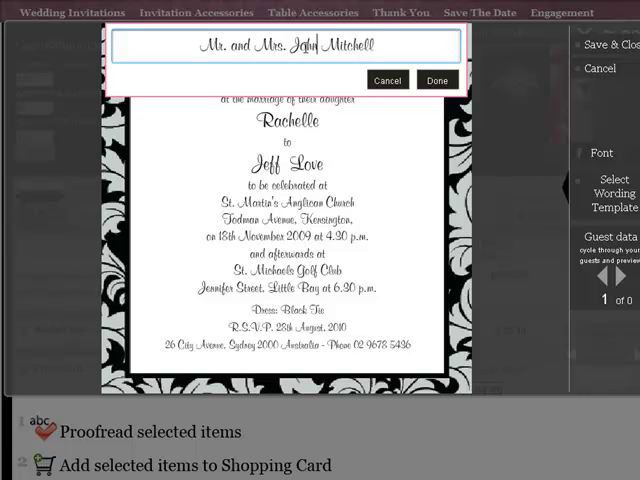
{"action": "left_click", "coordinate": [436, 80]}
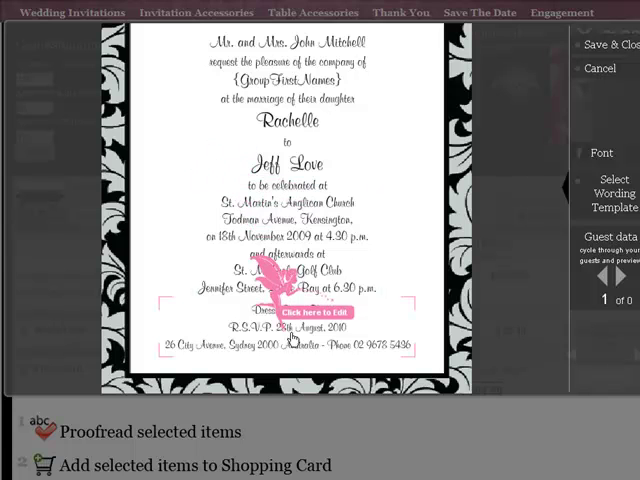
{"action": "left_click", "coordinate": [600, 152]}
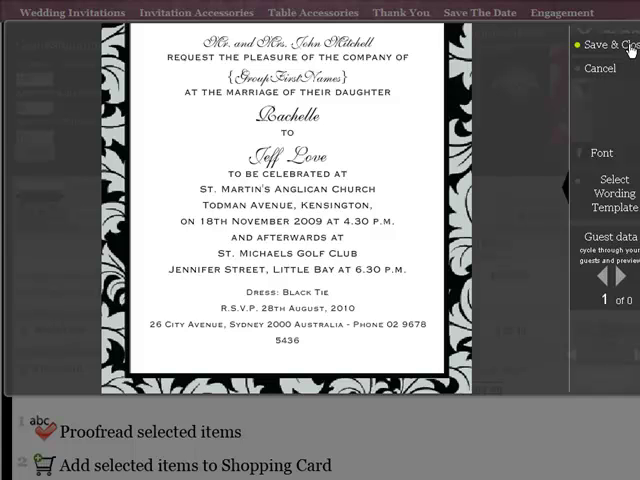
Save the inside wording and set the couple's names on the front banner.
{"action": "left_click", "coordinate": [600, 44]}
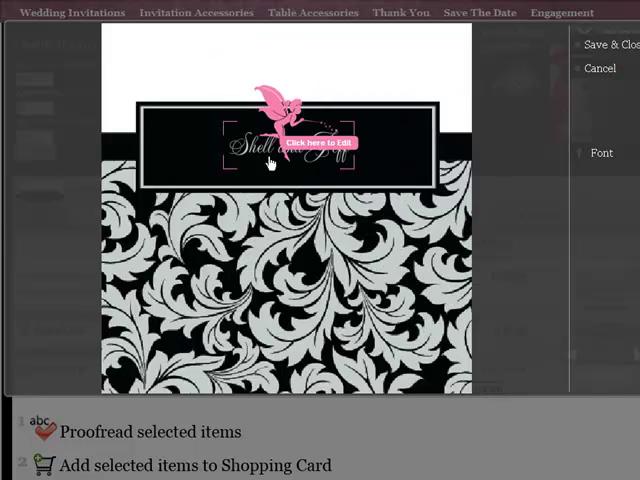
{"action": "left_click", "coordinate": [316, 144]}
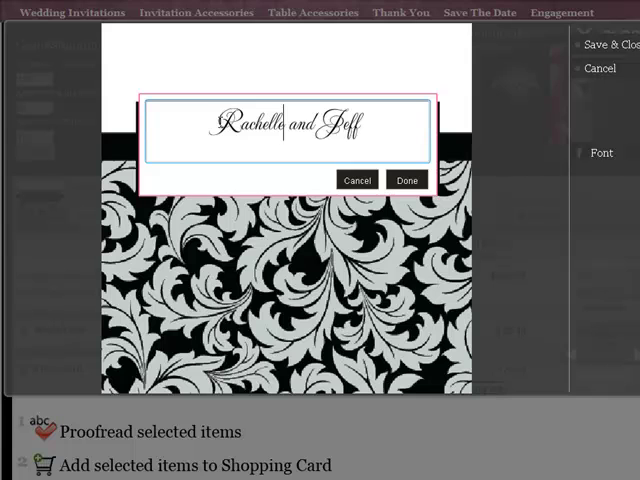
{"action": "left_click", "coordinate": [406, 180]}
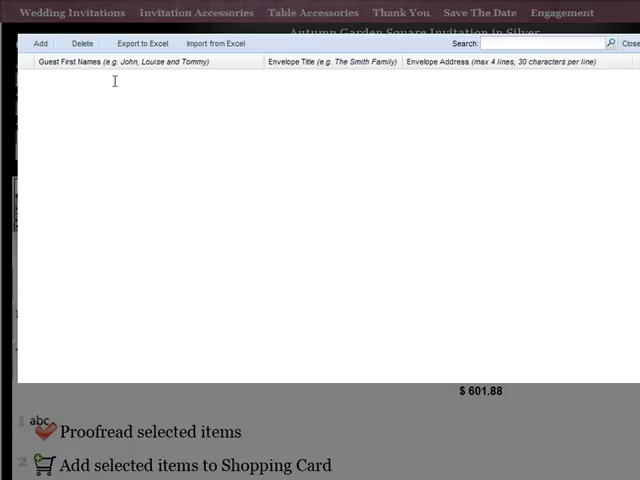
Add guest 'Bill and Jenny', titled The Smith Family, at 123 Any Rd Sydney NSW 2000, and save.
{"action": "left_click", "coordinate": [40, 44]}
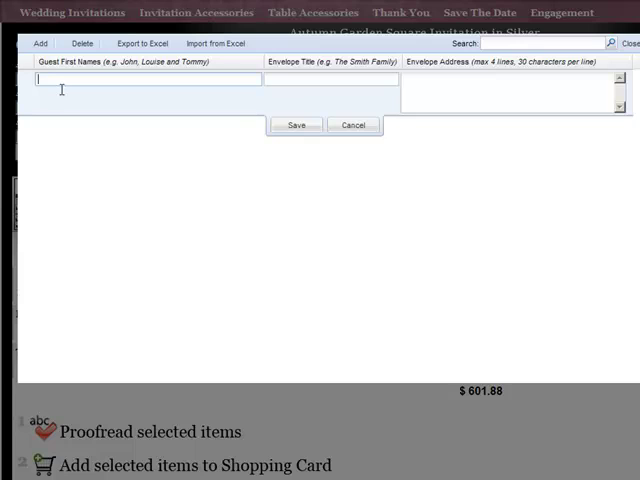
{"action": "type", "text": "Bill"}
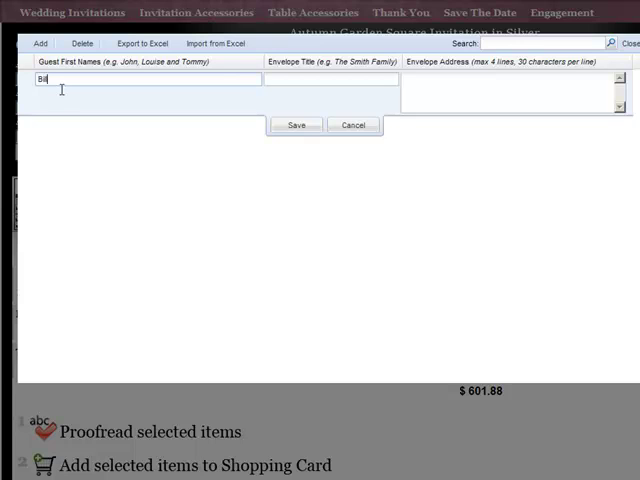
{"action": "type", "text": "and Jenny"}
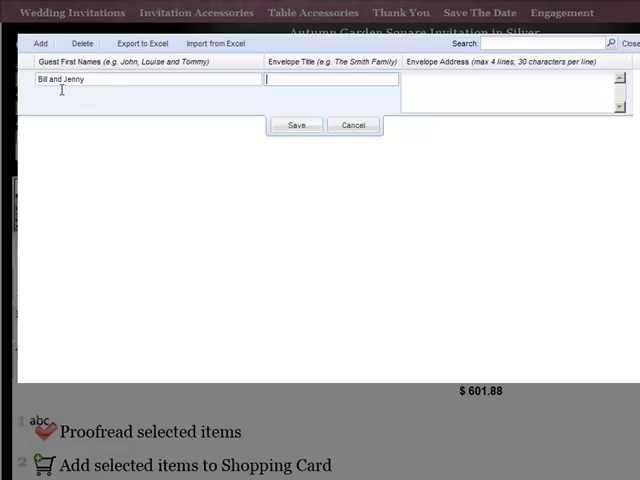
{"action": "type", "text": "The Smith Family"}
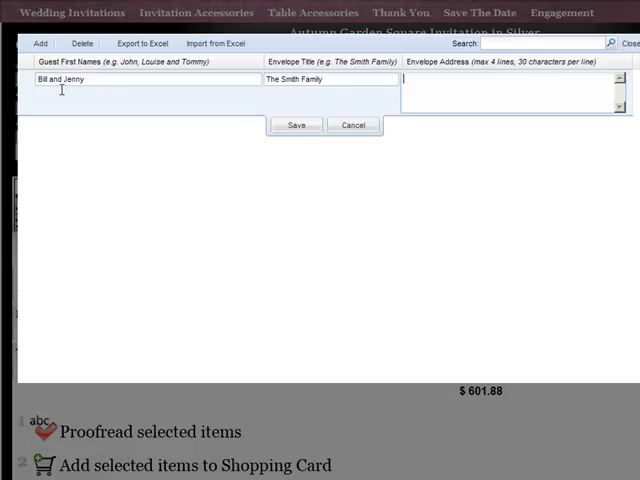
{"action": "type", "text": "123 Any Rd"}
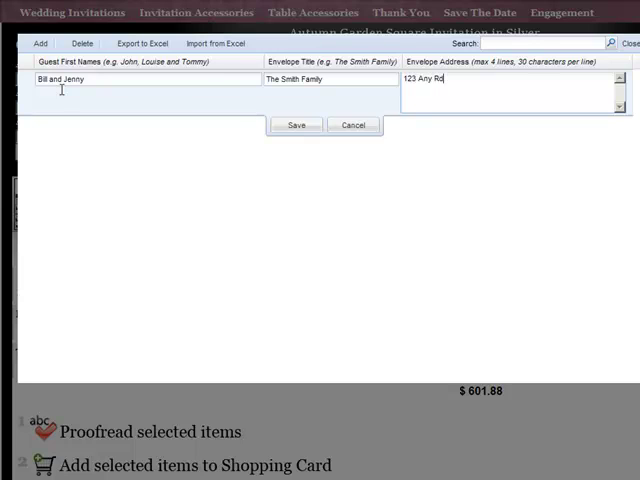
{"action": "type", "text": "Sydney NSW 2"}
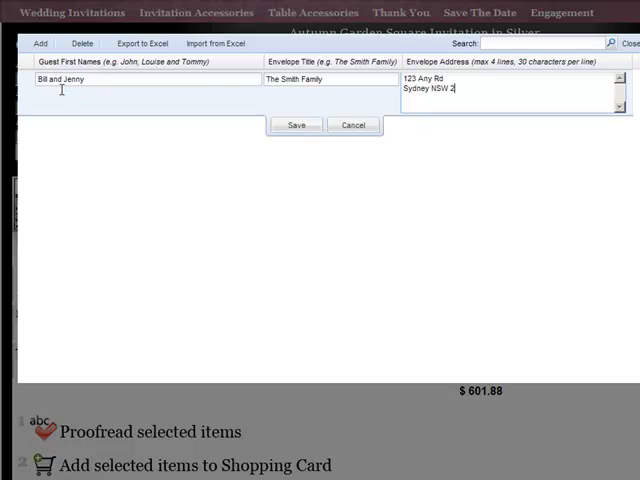
{"action": "type", "text": "000"}
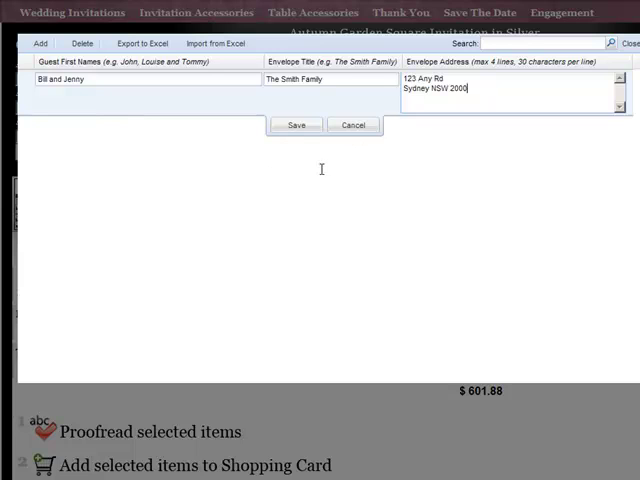
{"action": "left_click", "coordinate": [296, 126]}
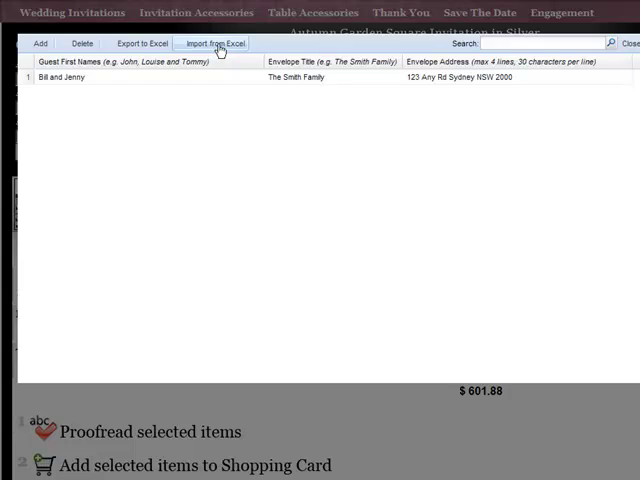
Import the guest list from the Excel spreadsheet, replacing the existing entries.
{"action": "left_click", "coordinate": [214, 44]}
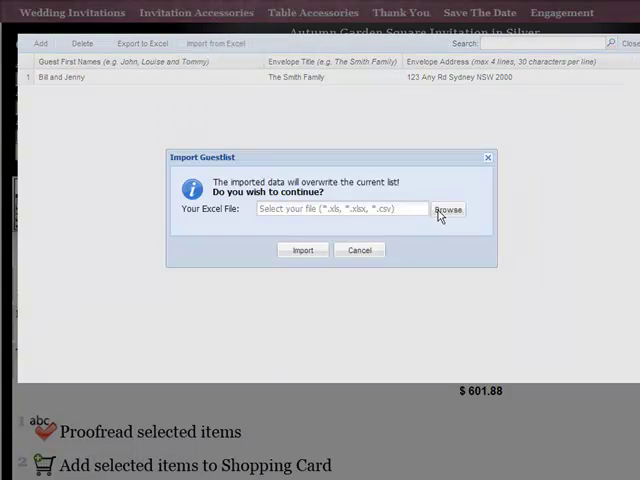
{"action": "left_click", "coordinate": [448, 208]}
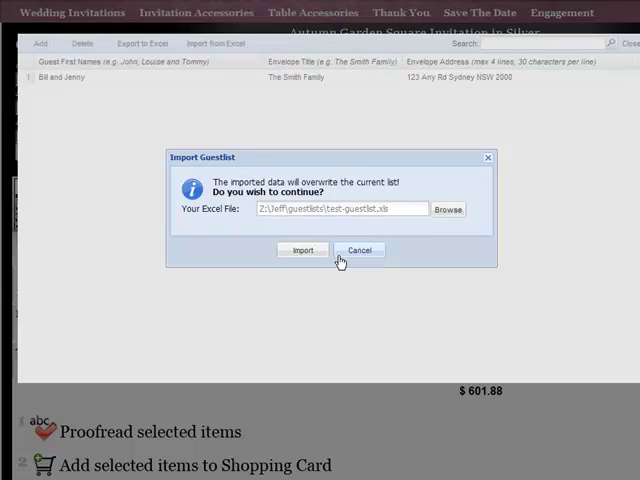
{"action": "mouse_move", "coordinate": [302, 252]}
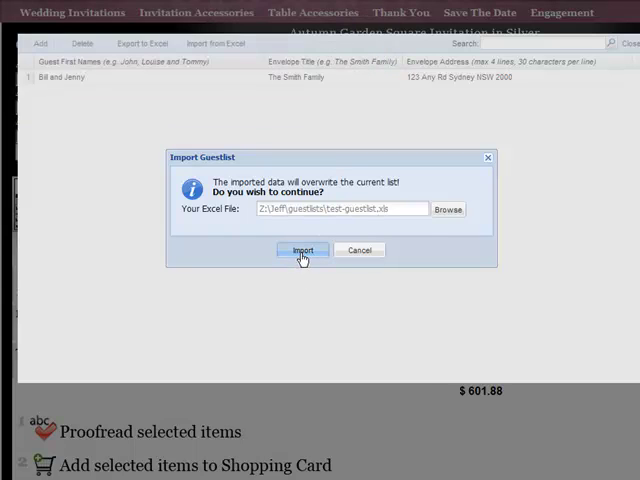
{"action": "left_click", "coordinate": [300, 250]}
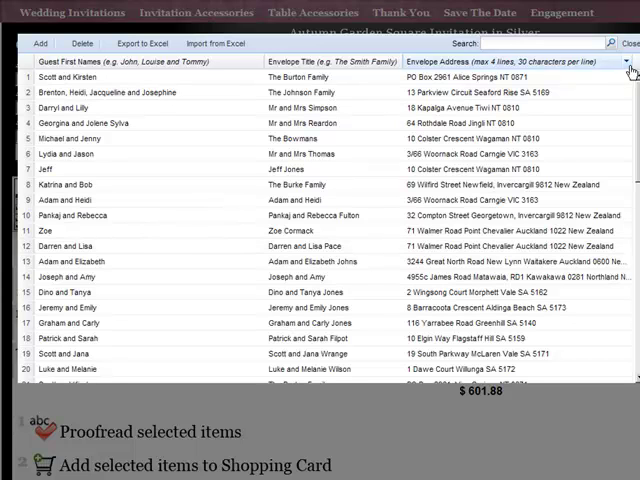
Preview the personalised opening line for successive imported guests up to guest 10 of 58.
{"action": "left_click", "coordinate": [628, 44]}
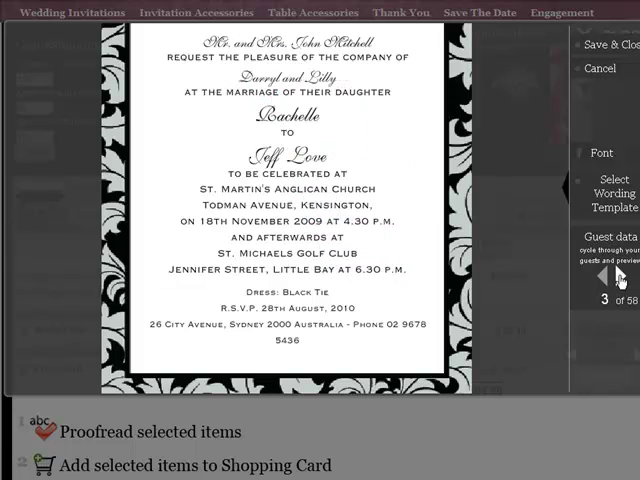
{"action": "left_click", "coordinate": [620, 276]}
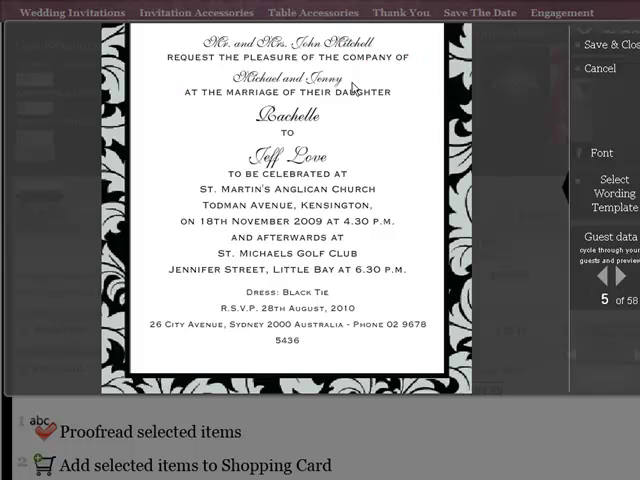
{"action": "left_click", "coordinate": [618, 276]}
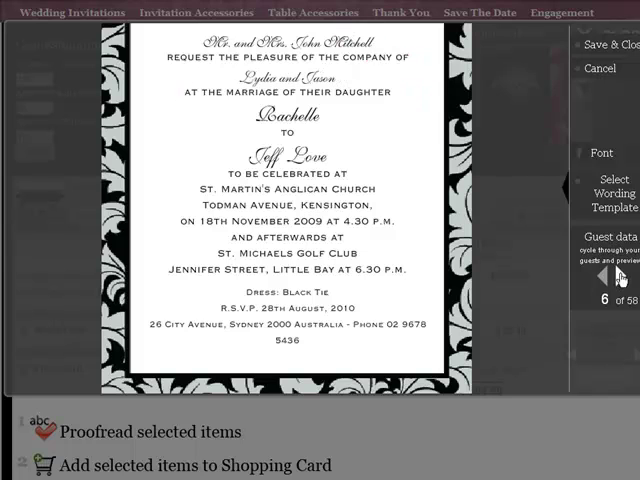
{"action": "left_click", "coordinate": [620, 276]}
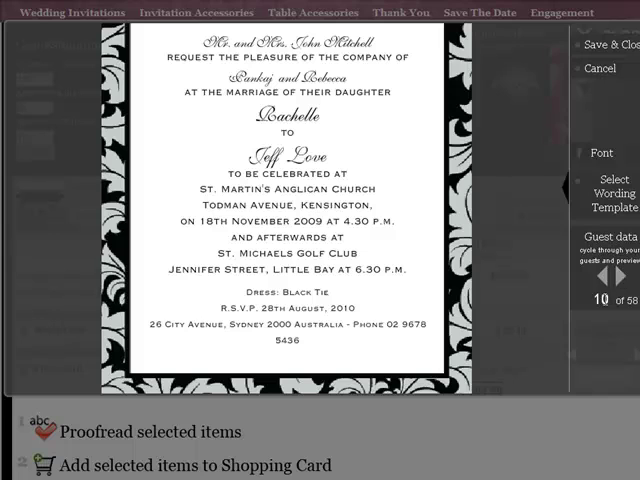